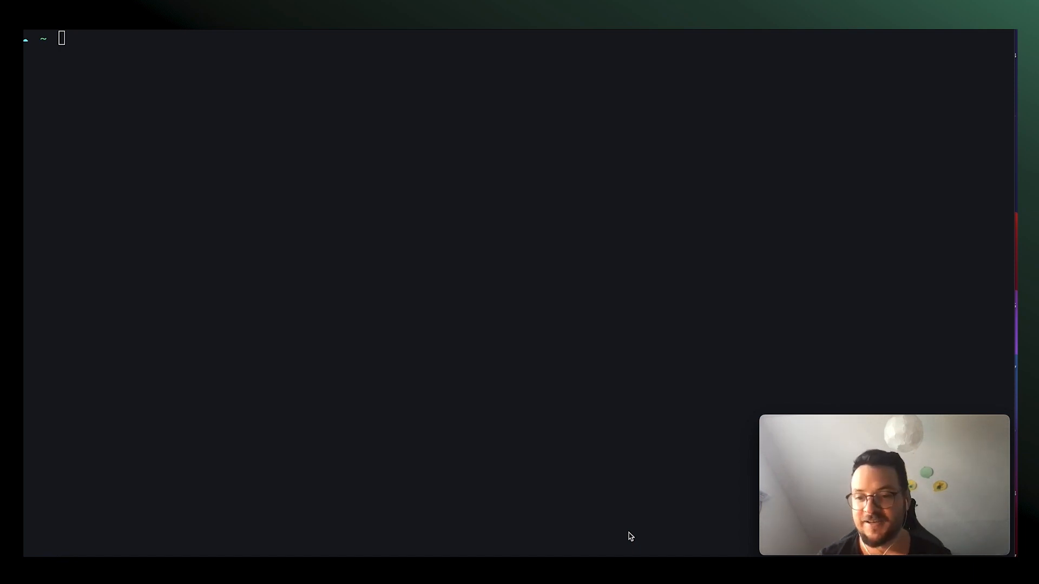
Step: Run damon at the shell prompt to start the dashboard against the local Nomad cluster
{"action": "type", "text": "damon"}
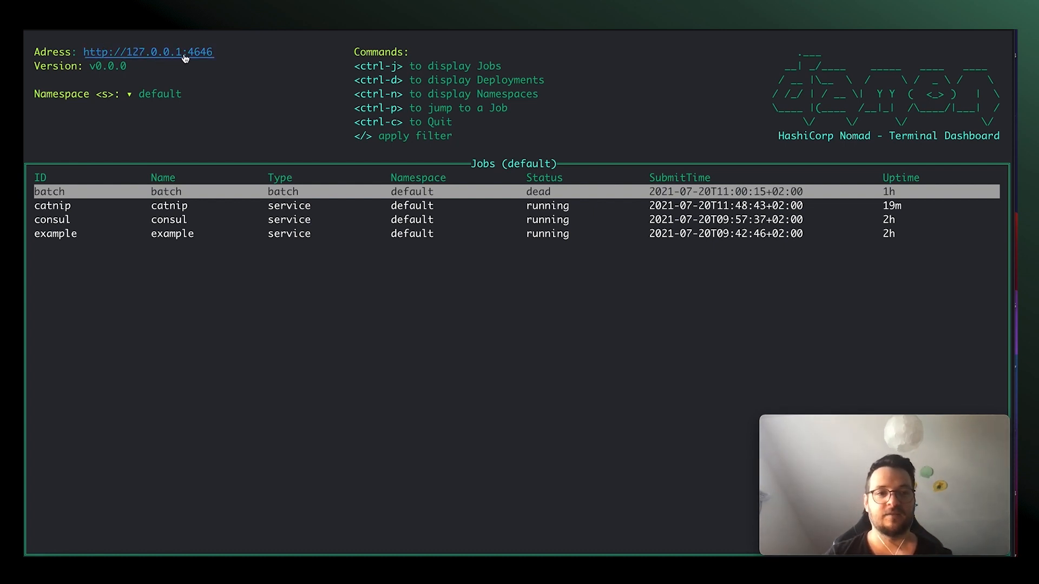
{"action": "mouse_move", "coordinate": [179, 59]}
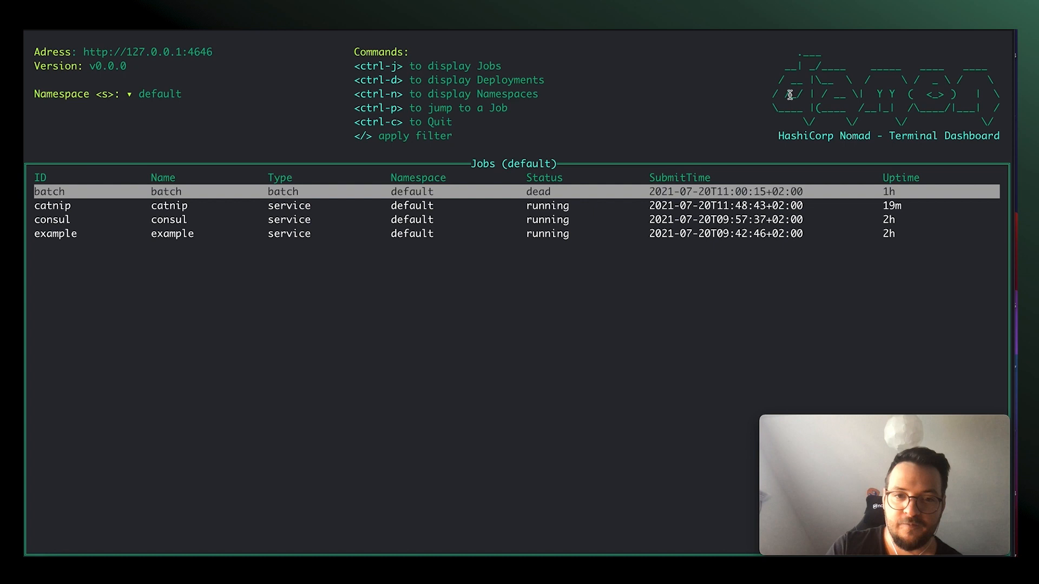
Step: Move the selection through the batch, consul and catnip jobs in the default namespace list
{"action": "key", "text": "Down"}
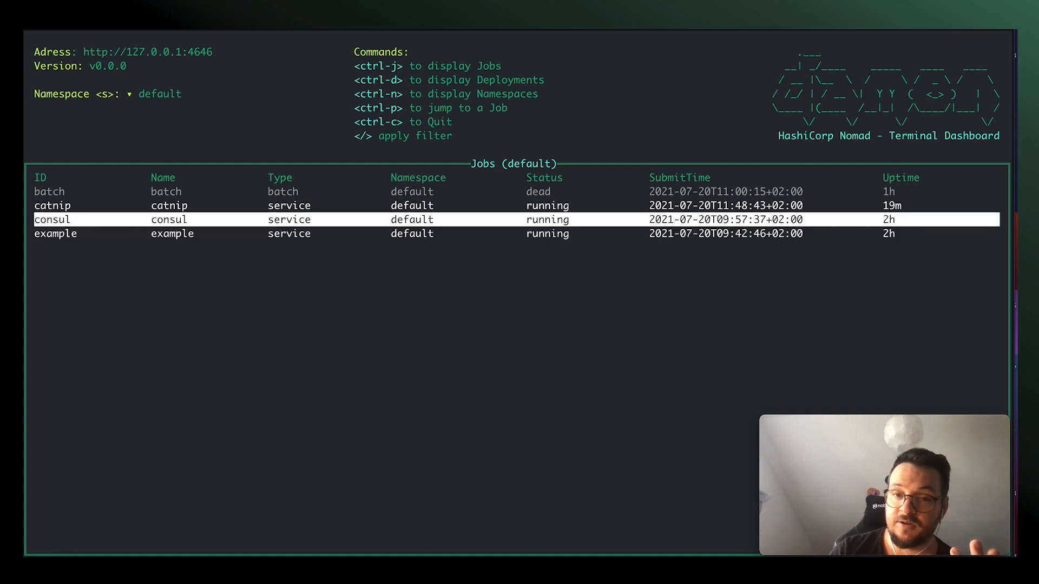
{"action": "key", "text": "Up"}
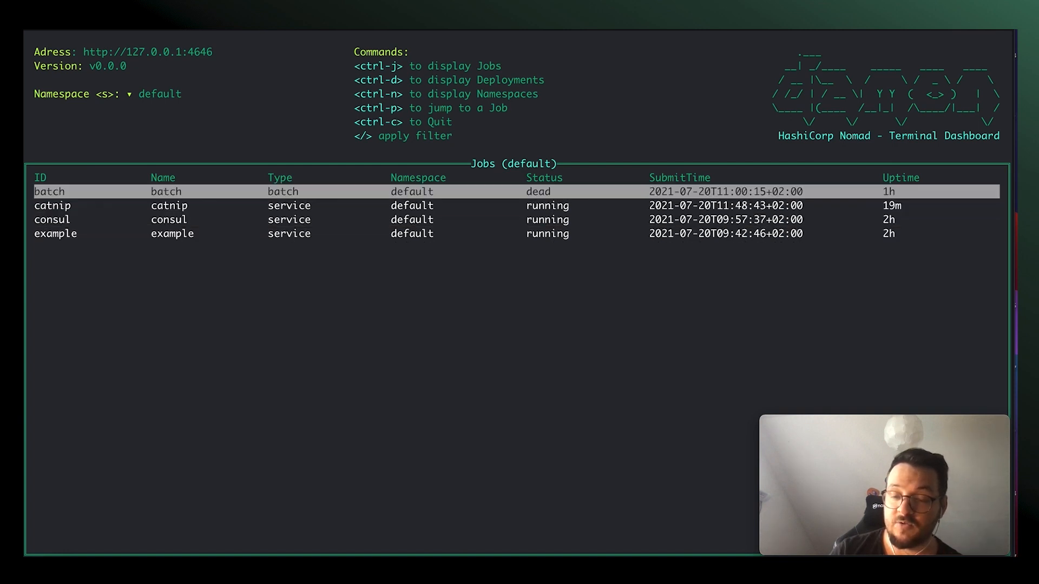
{"action": "key", "text": "Down"}
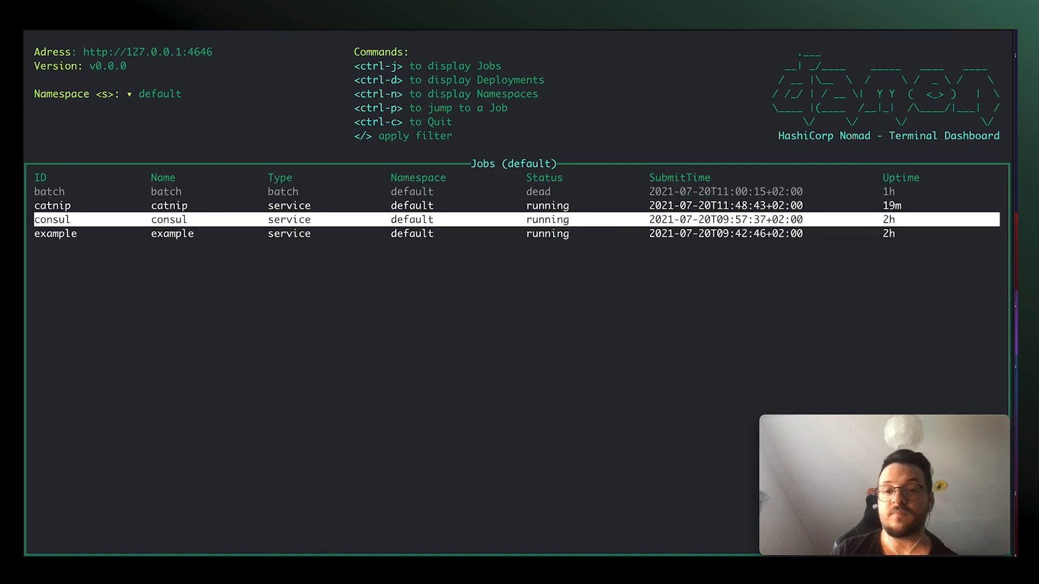
{"action": "key", "text": "Down"}
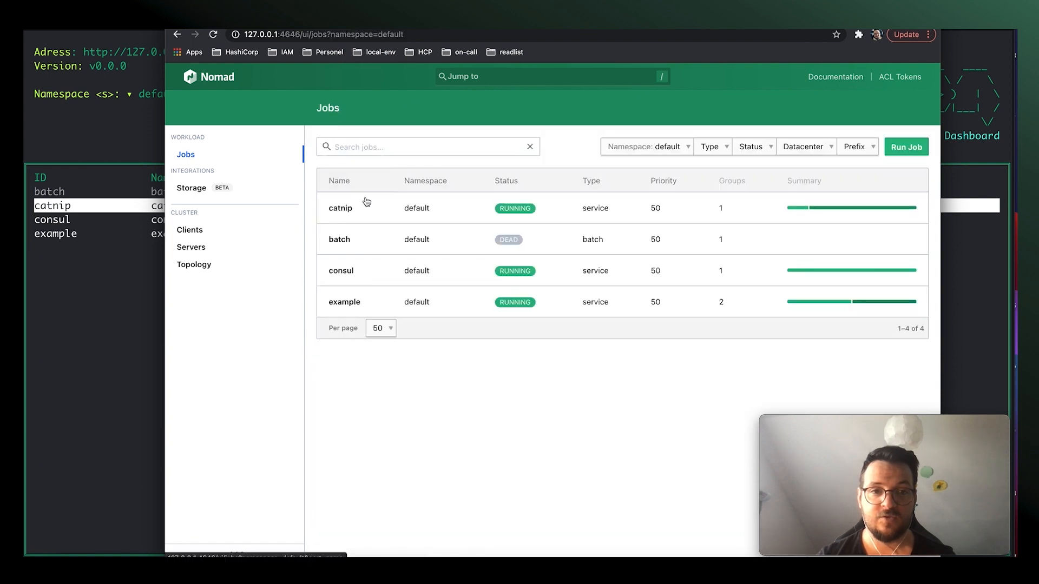
Step: Return to Damon and move the selection back up through consul to the catnip job
{"action": "left_click", "coordinate": [340, 208]}
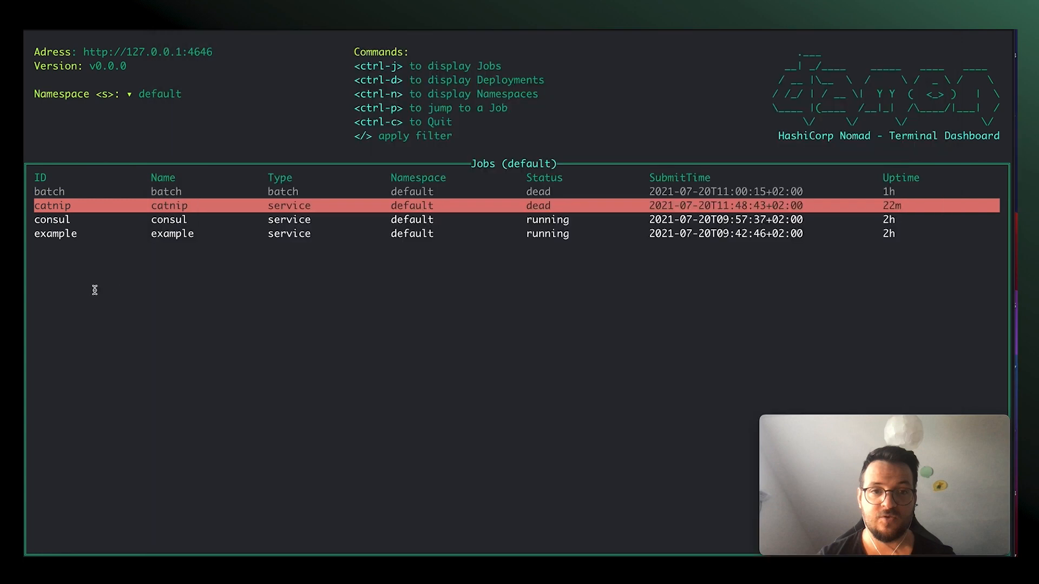
{"action": "mouse_move", "coordinate": [261, 271]}
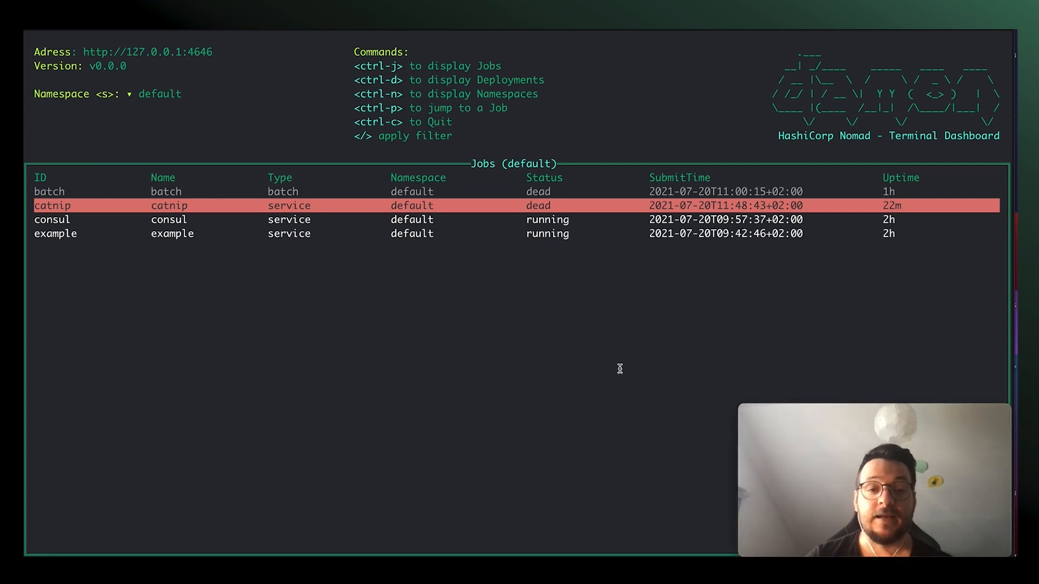
{"action": "key", "text": "Down"}
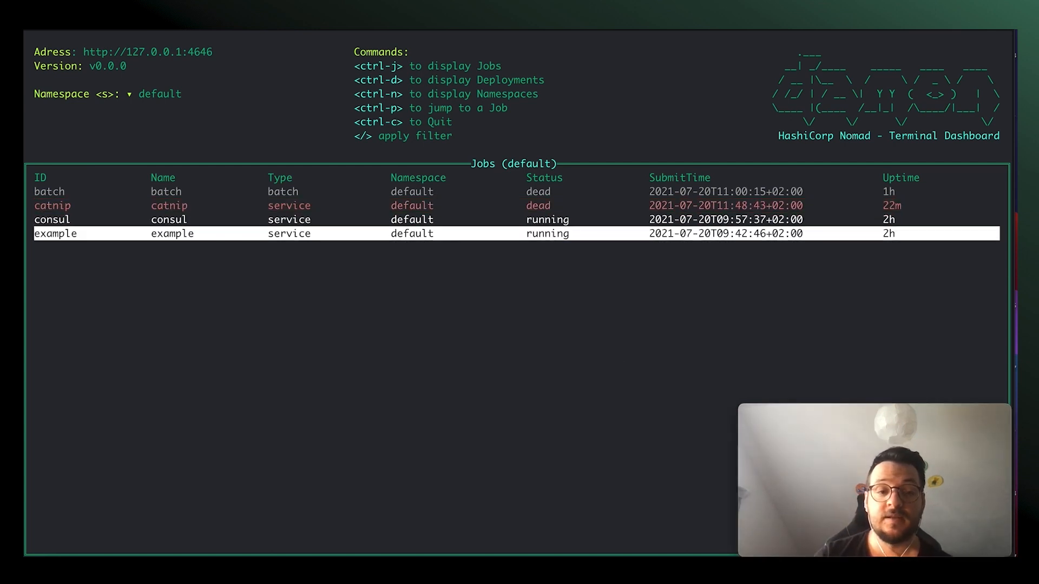
{"action": "key", "text": "Up"}
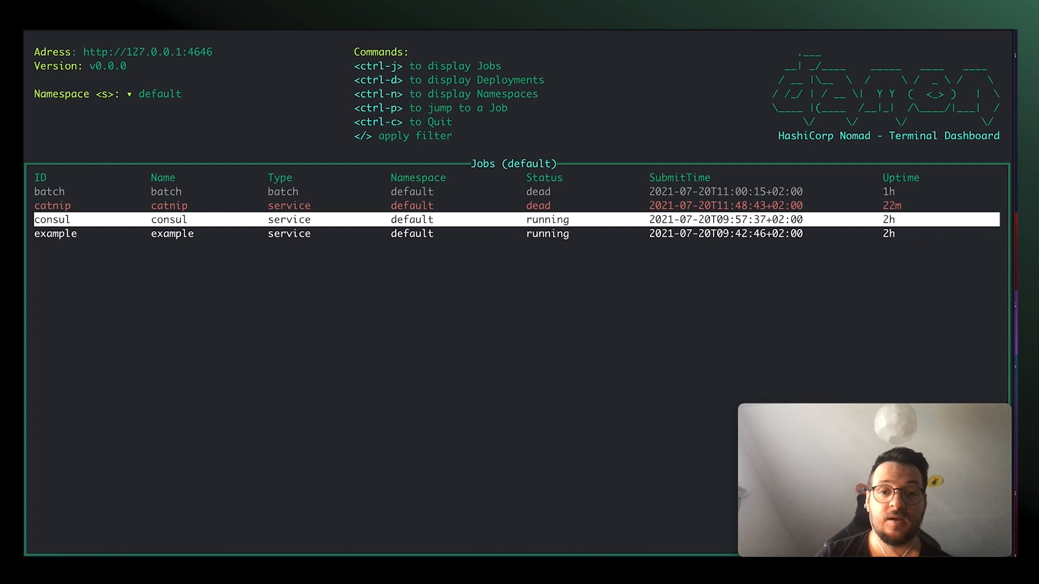
{"action": "key", "text": "Up"}
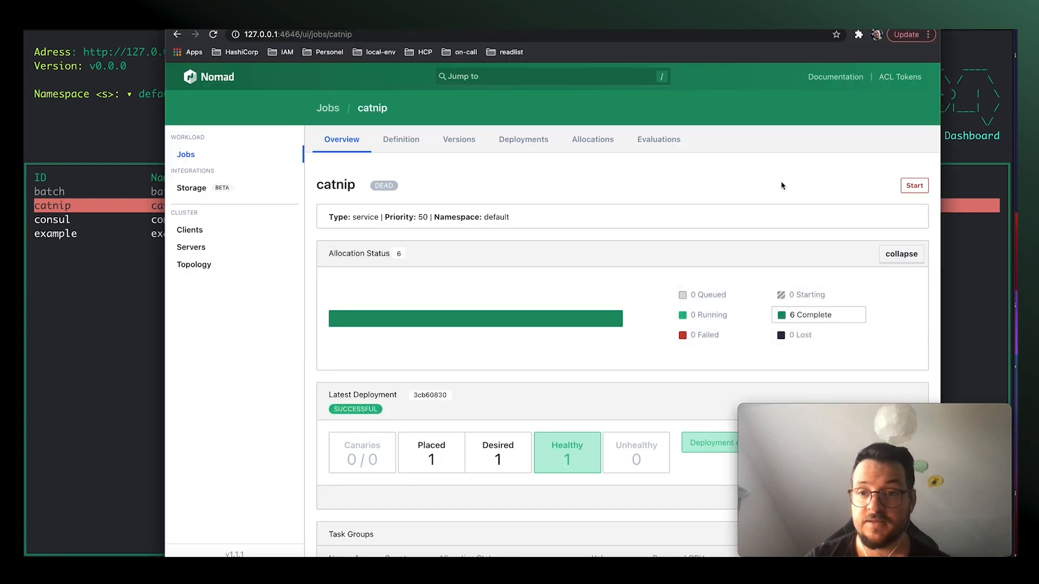
Step: Start the stopped catnip job again from its Nomad web UI page
{"action": "left_click", "coordinate": [913, 185]}
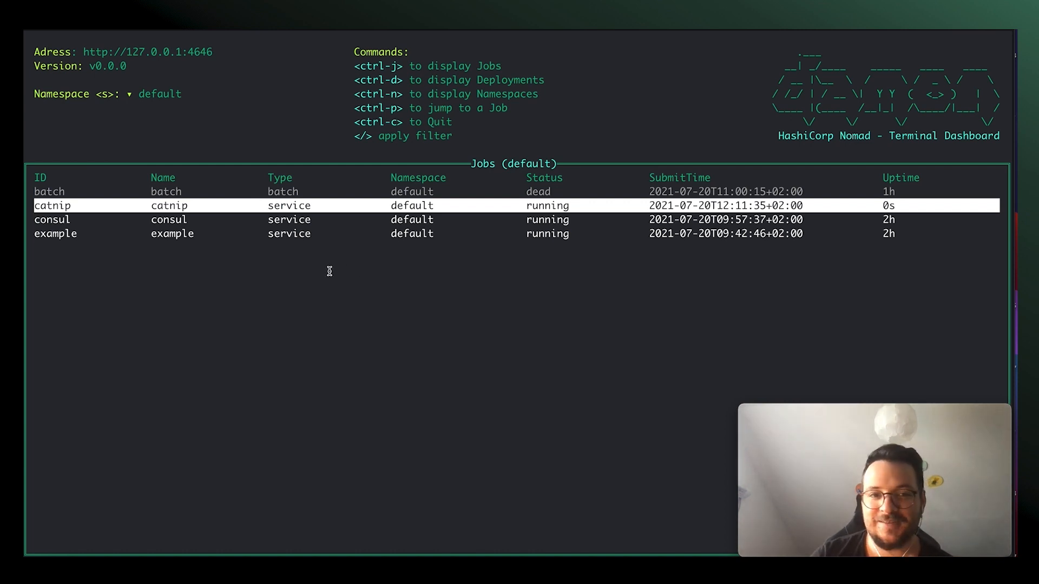
{"action": "mouse_move", "coordinate": [268, 229]}
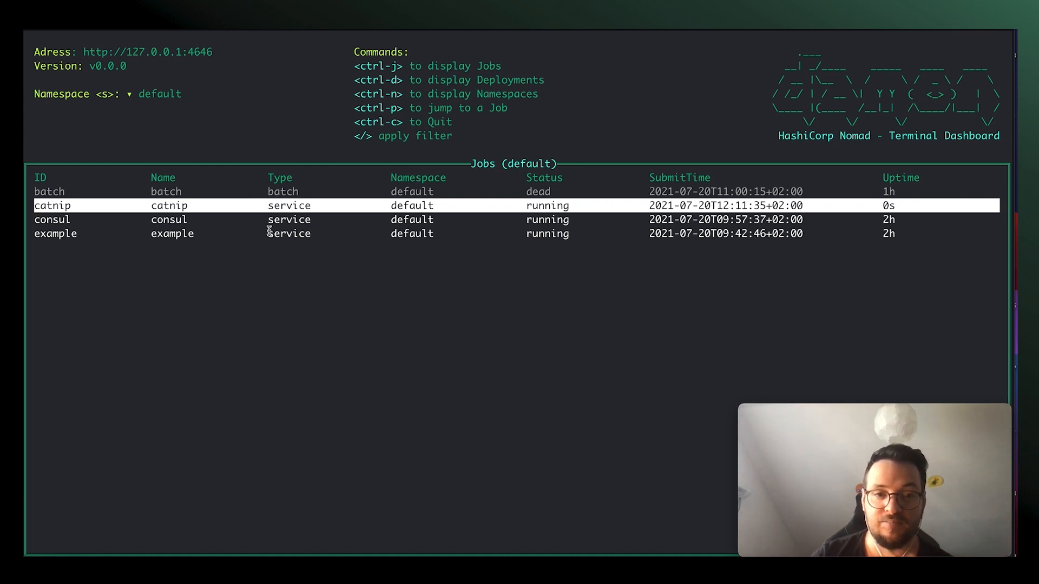
{"action": "mouse_move", "coordinate": [384, 256]}
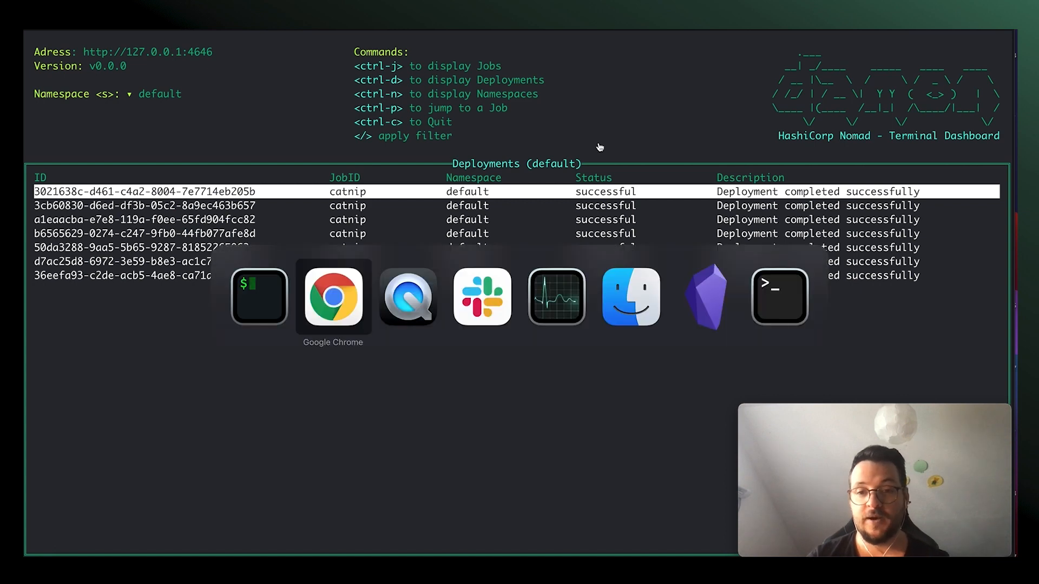
Step: Stop and then restart the catnip job from its Nomad web UI page
{"action": "left_click", "coordinate": [333, 297]}
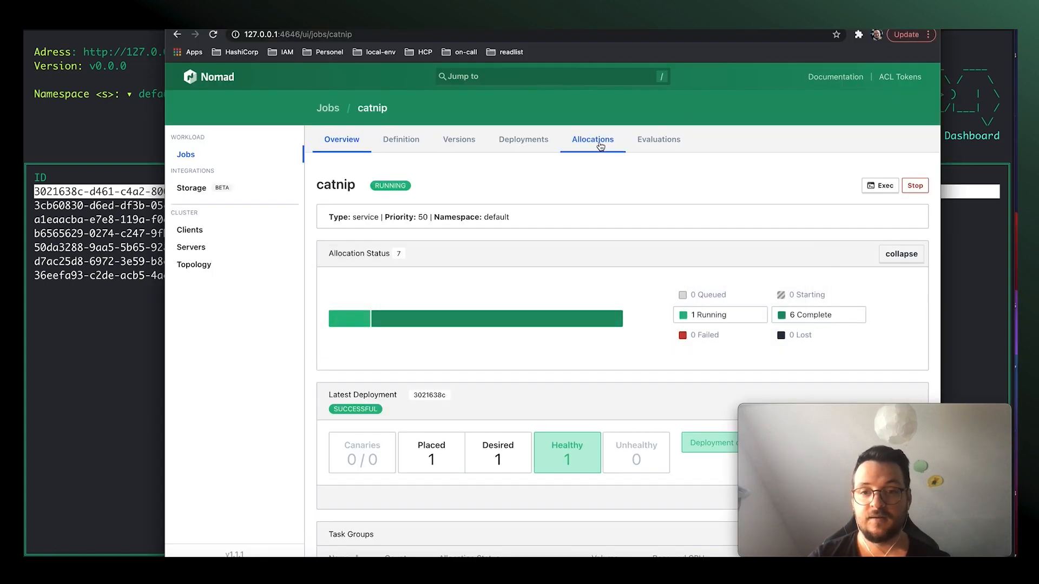
{"action": "left_click", "coordinate": [914, 185]}
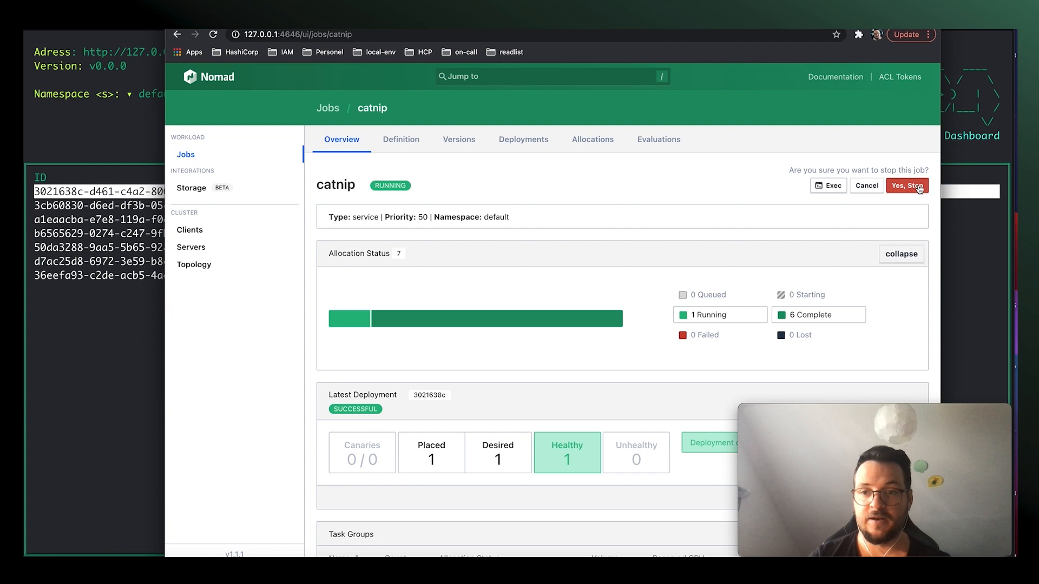
{"action": "left_click", "coordinate": [907, 185]}
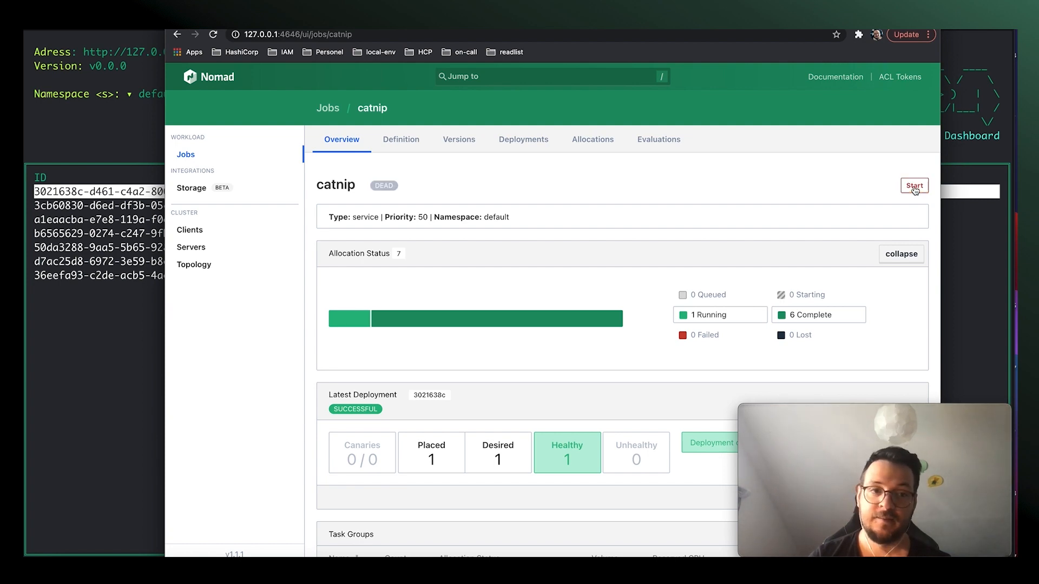
{"action": "left_click", "coordinate": [913, 185]}
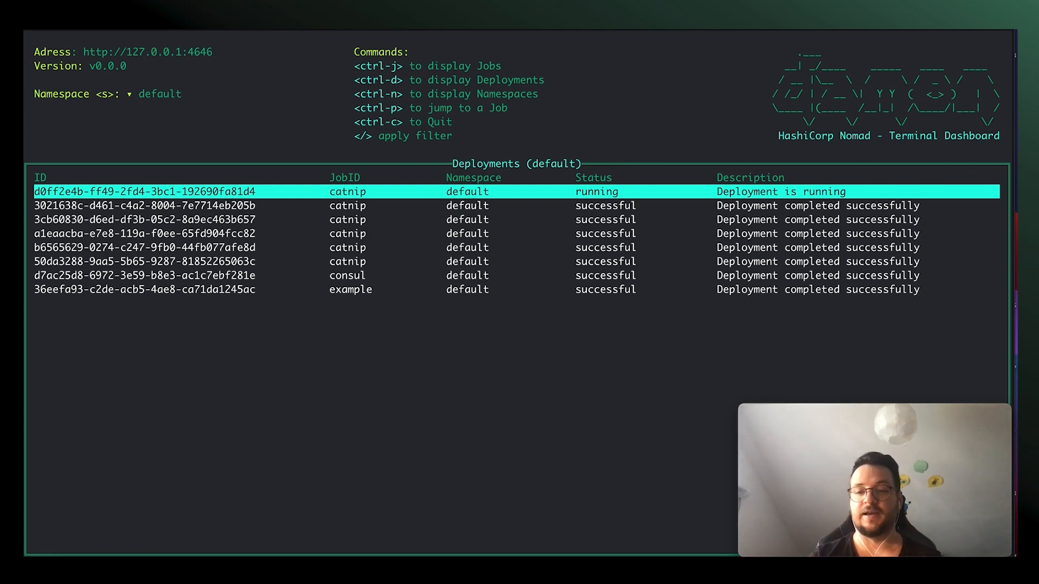
Step: Step through catnip's deployments and bring up the namespace selection with Ctrl+N
{"action": "key", "text": "Down"}
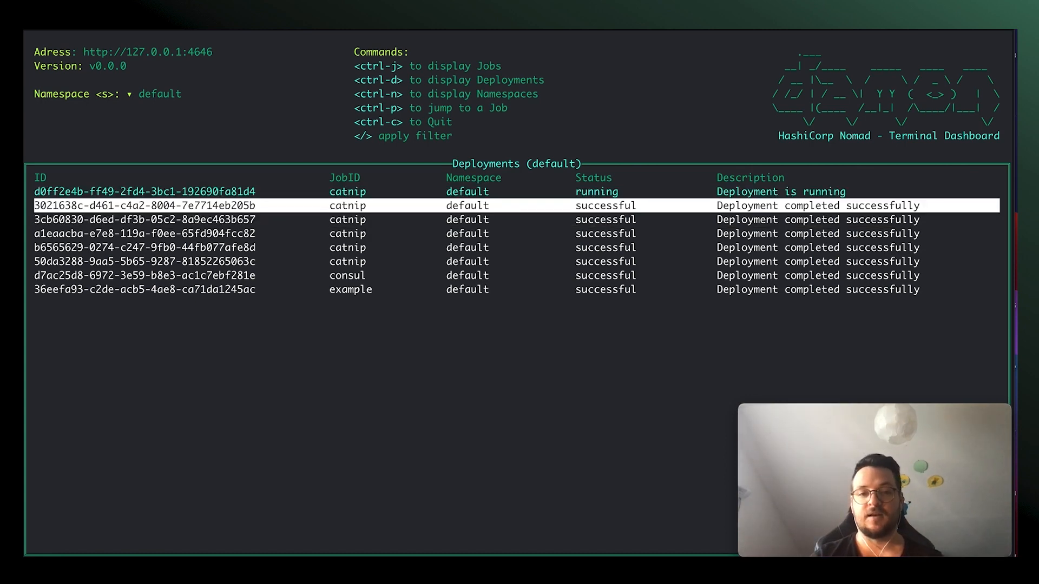
{"action": "key", "text": "up"}
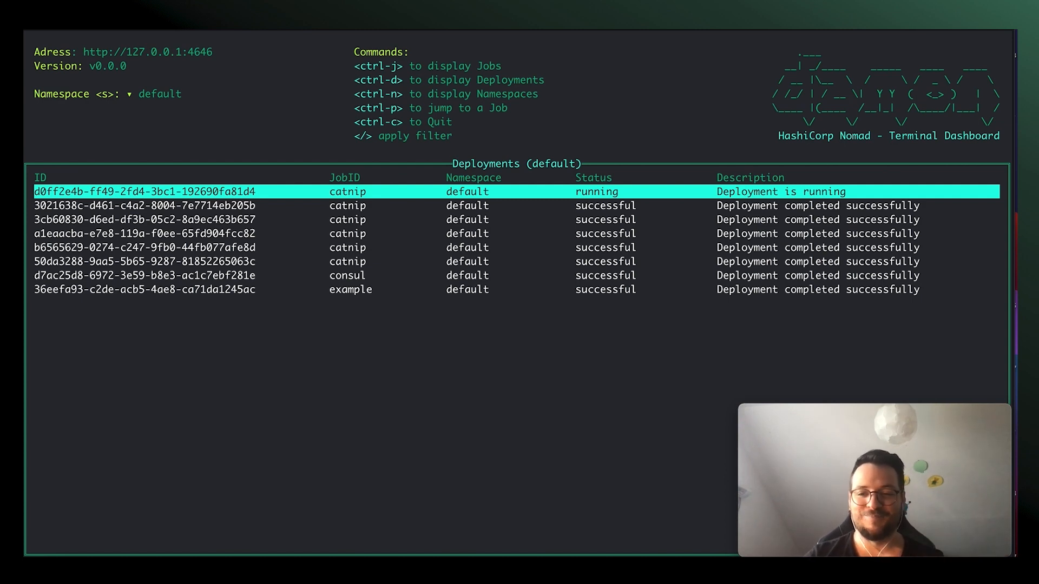
{"action": "key", "text": "Down"}
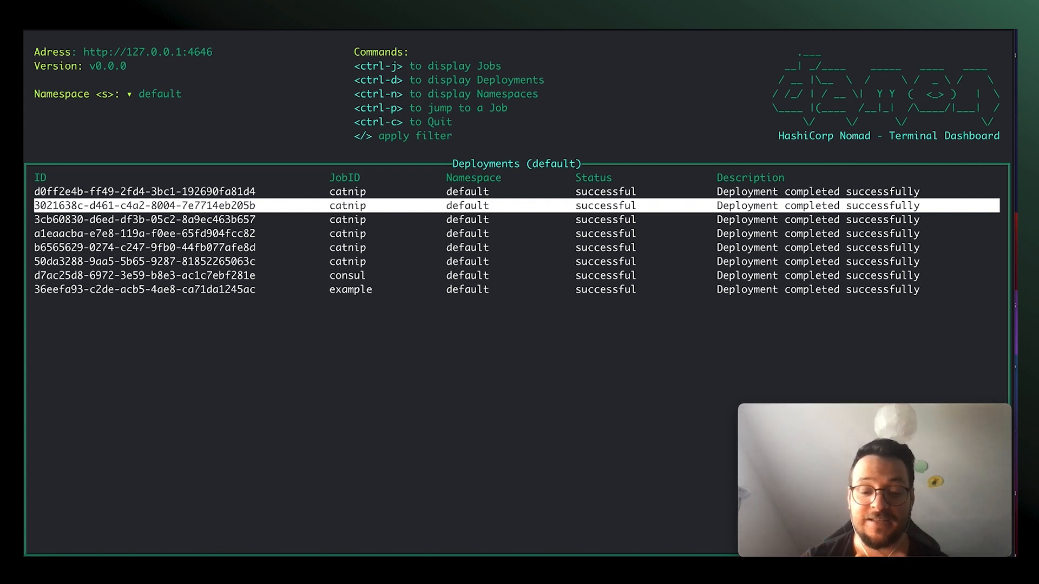
{"action": "key", "text": "ctrl+n"}
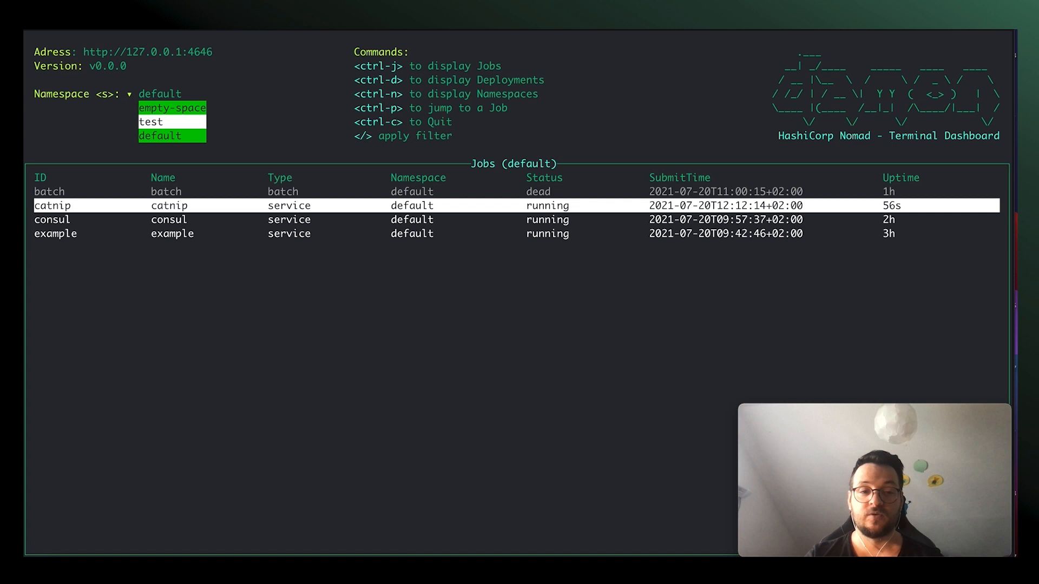
{"action": "left_click", "coordinate": [151, 121]}
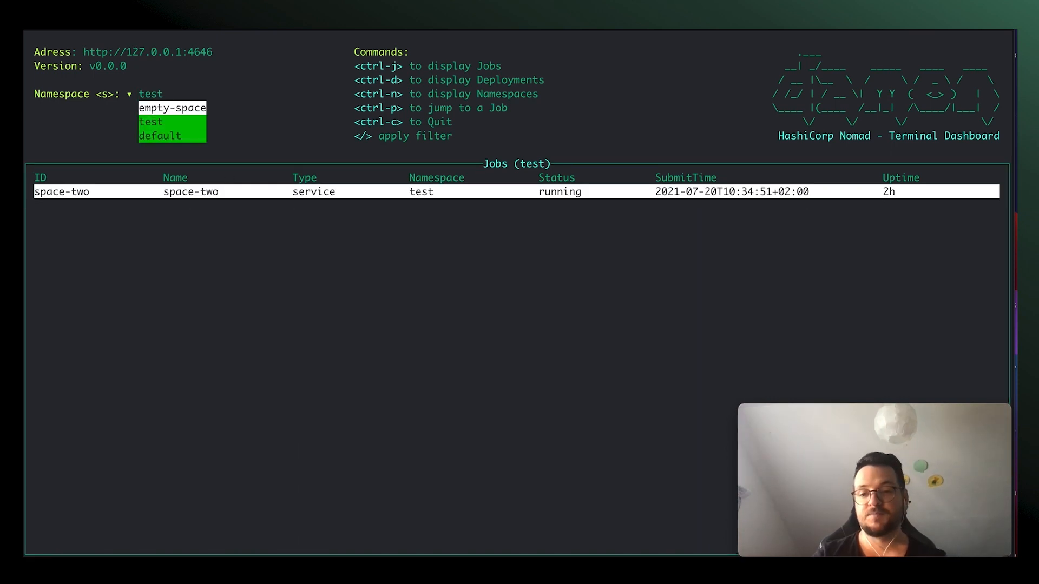
{"action": "left_click", "coordinate": [172, 108]}
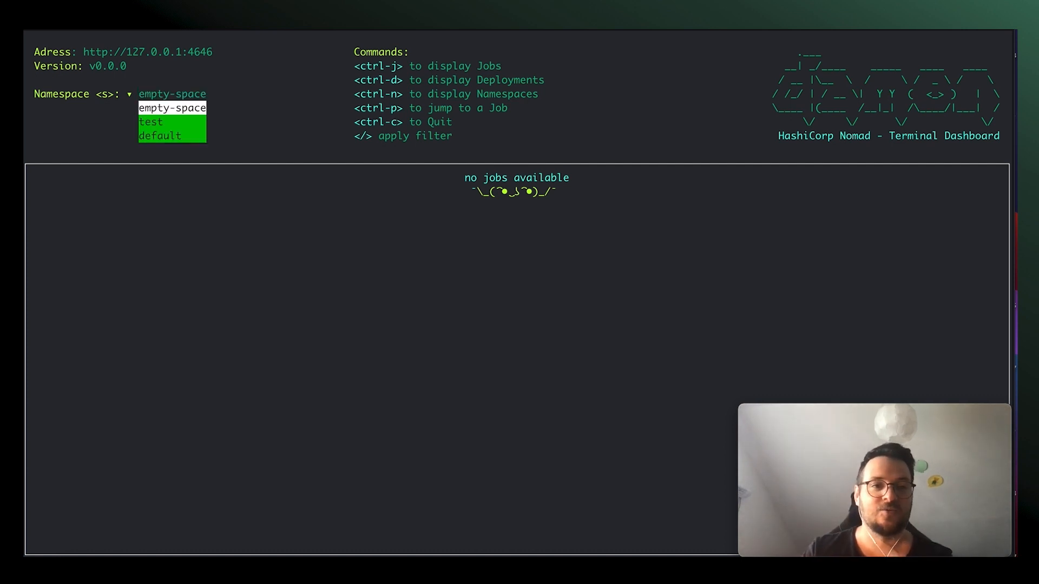
{"action": "key", "text": "Down"}
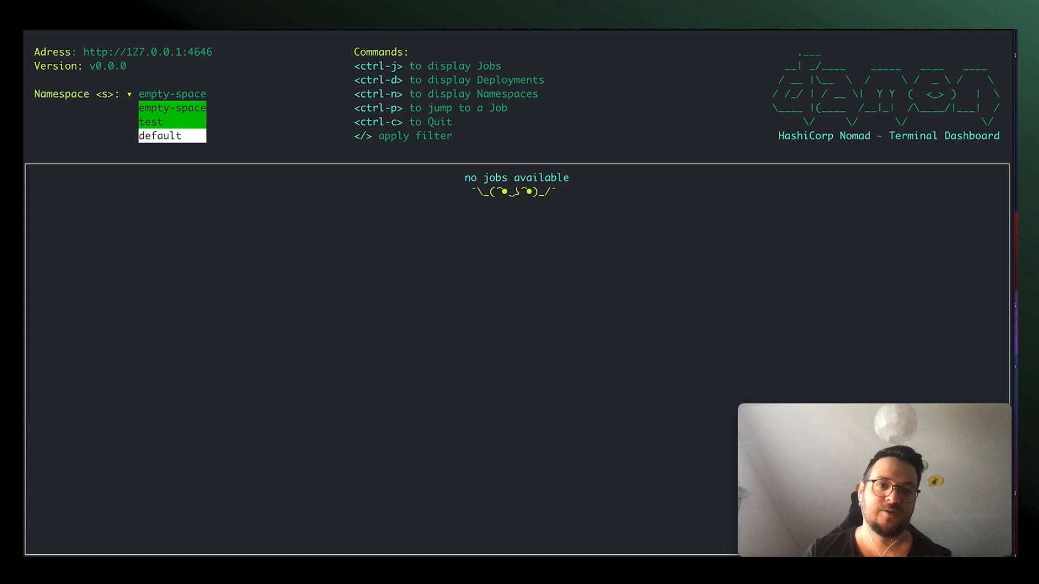
{"action": "left_click", "coordinate": [159, 137]}
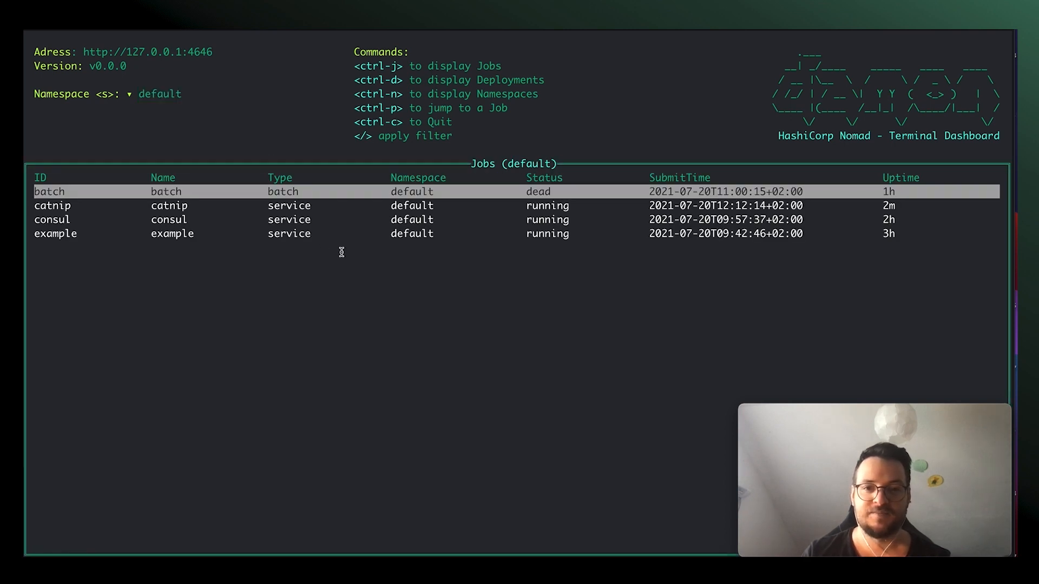
Step: Select the catnip job and enter its allocations to reach the Redis logs
{"action": "key", "text": "down"}
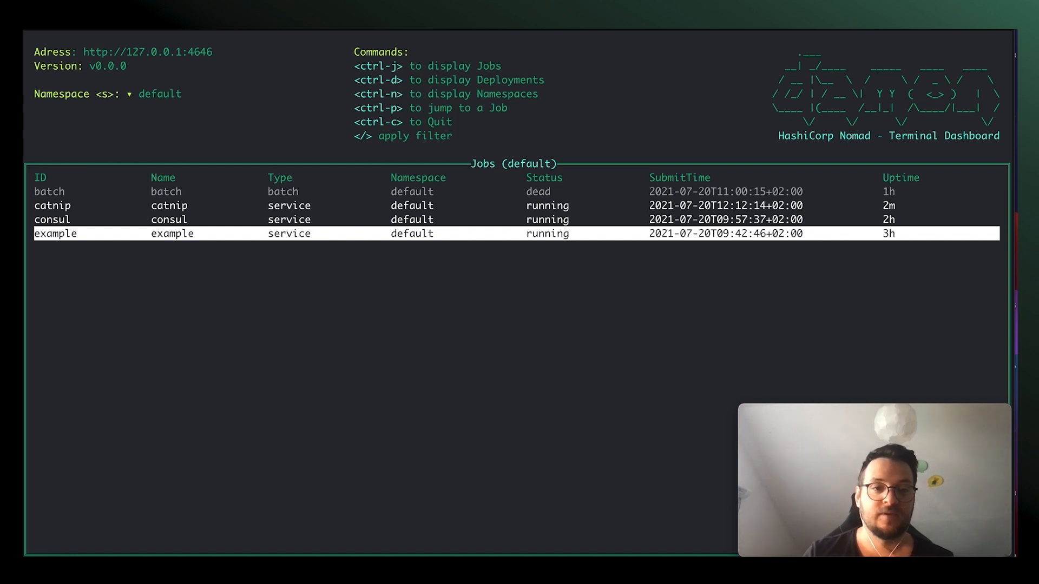
{"action": "key", "text": "Up"}
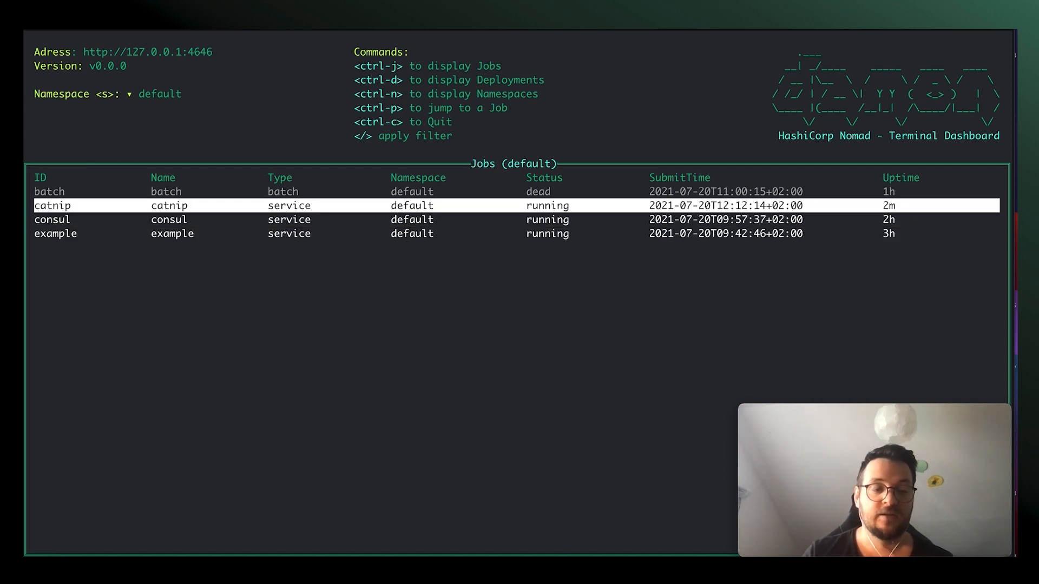
{"action": "key", "text": "Down"}
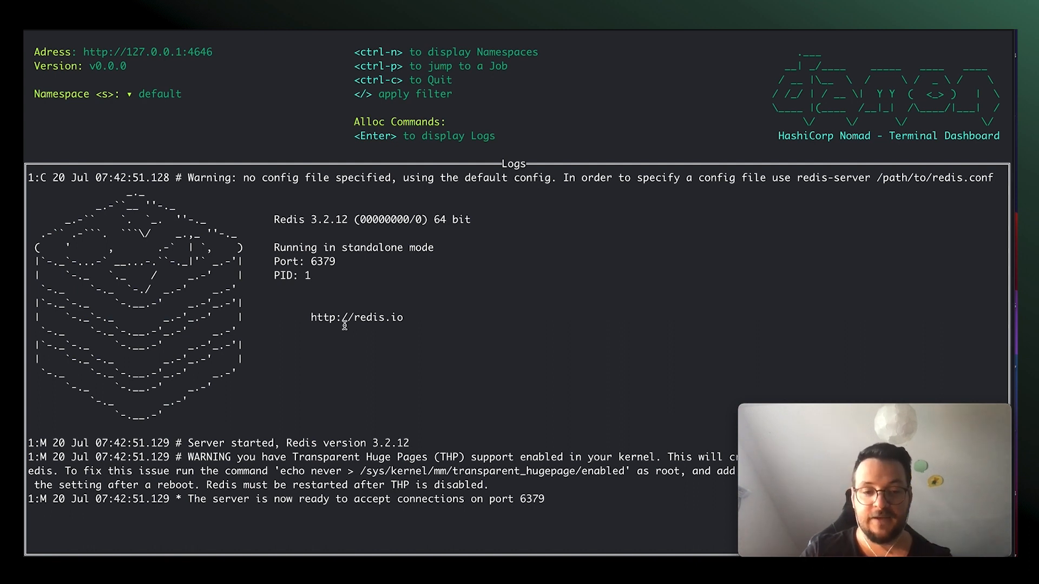
{"action": "key", "text": "/"}
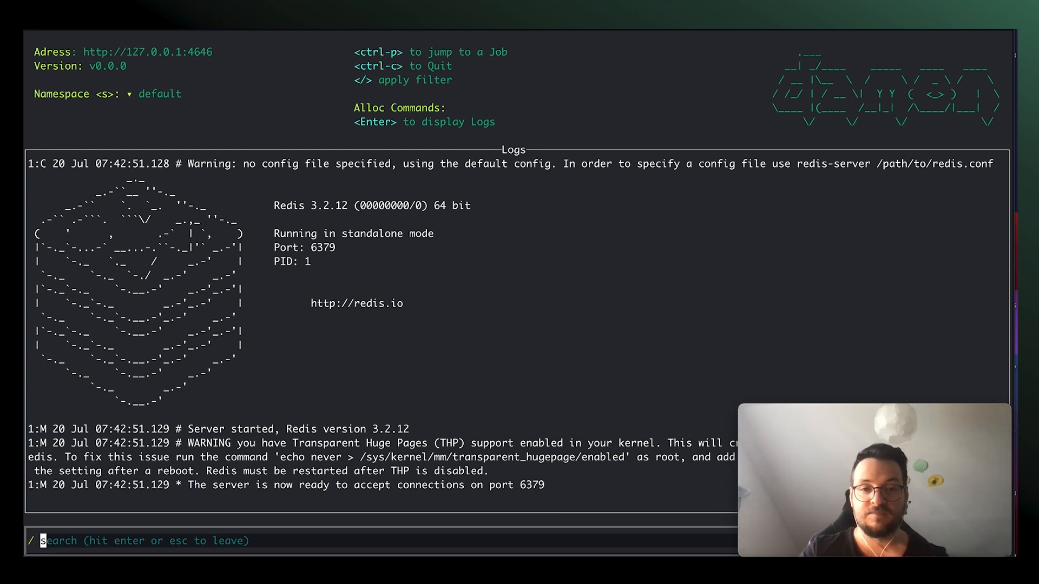
{"action": "type", "text": "config"}
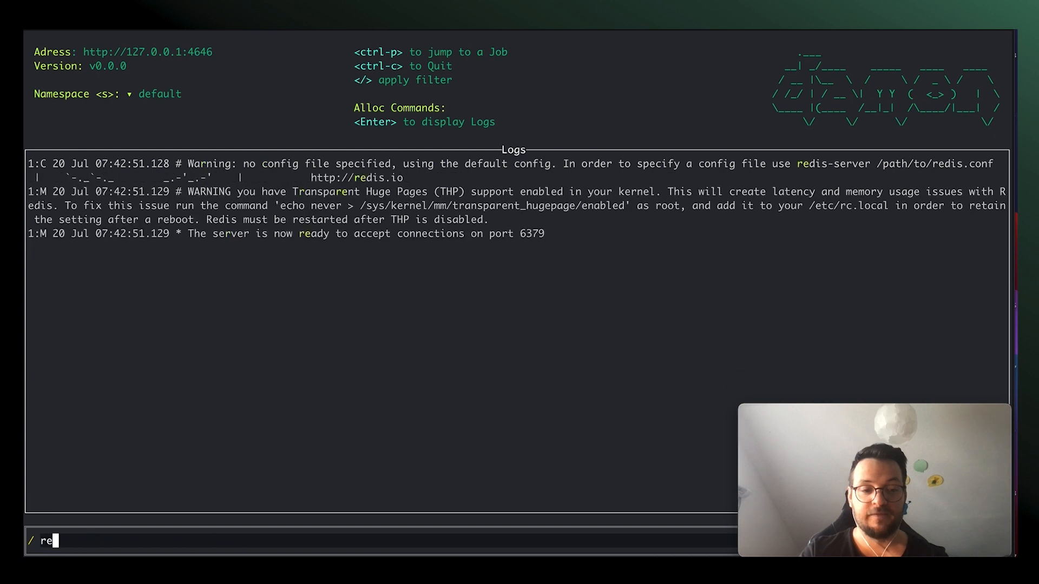
{"action": "type", "text": "dis"}
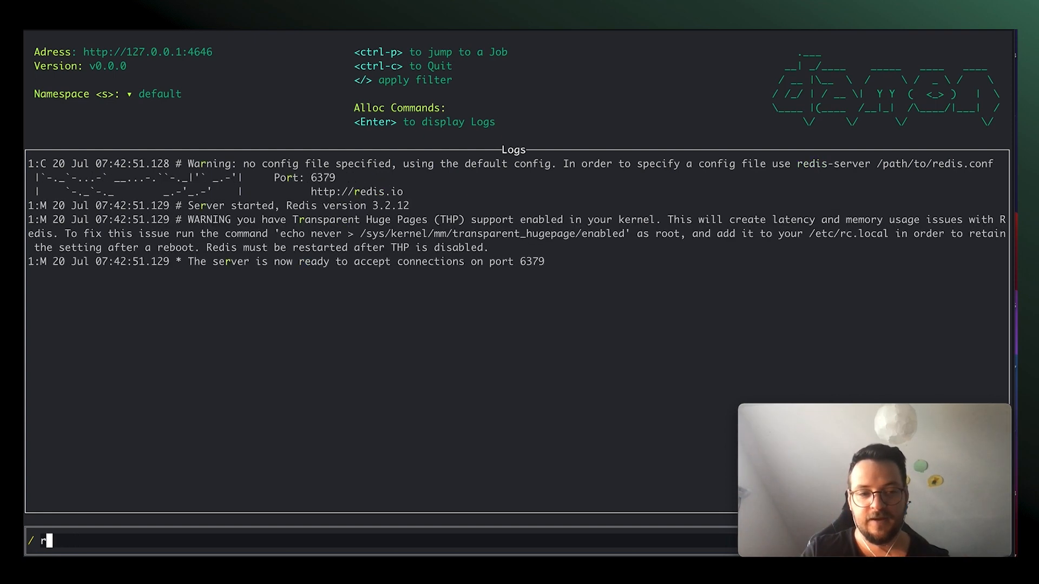
{"action": "type", "text": "s"}
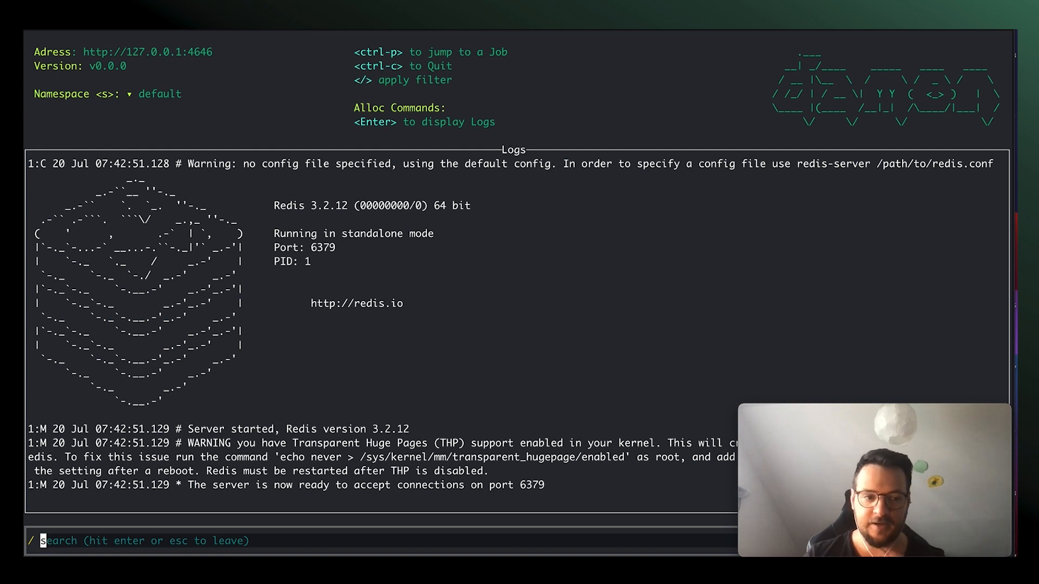
{"action": "key", "text": "Escape"}
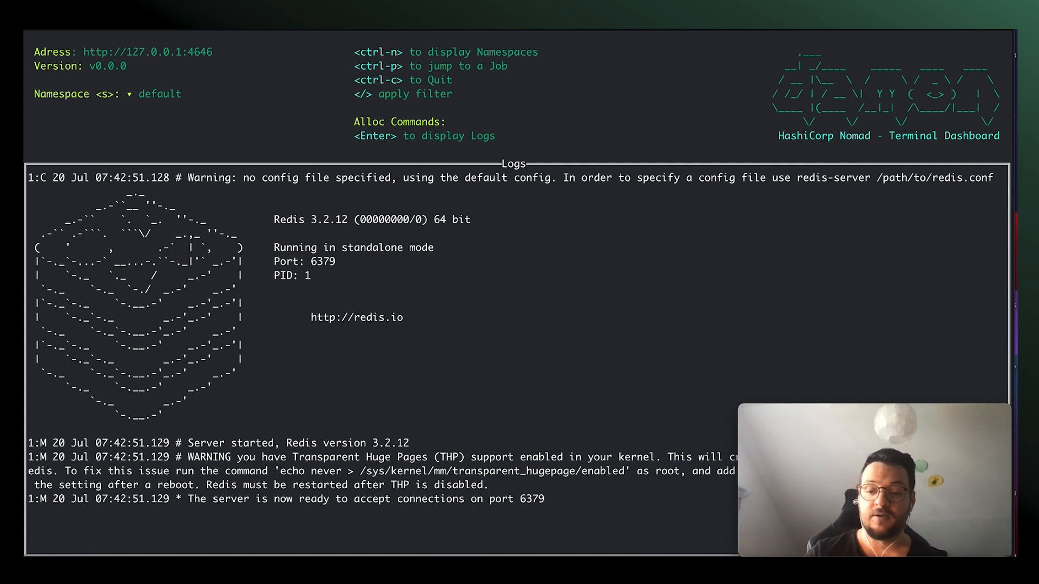
Step: Escape from the Redis logs back to the jobs list
{"action": "key", "text": "Escape"}
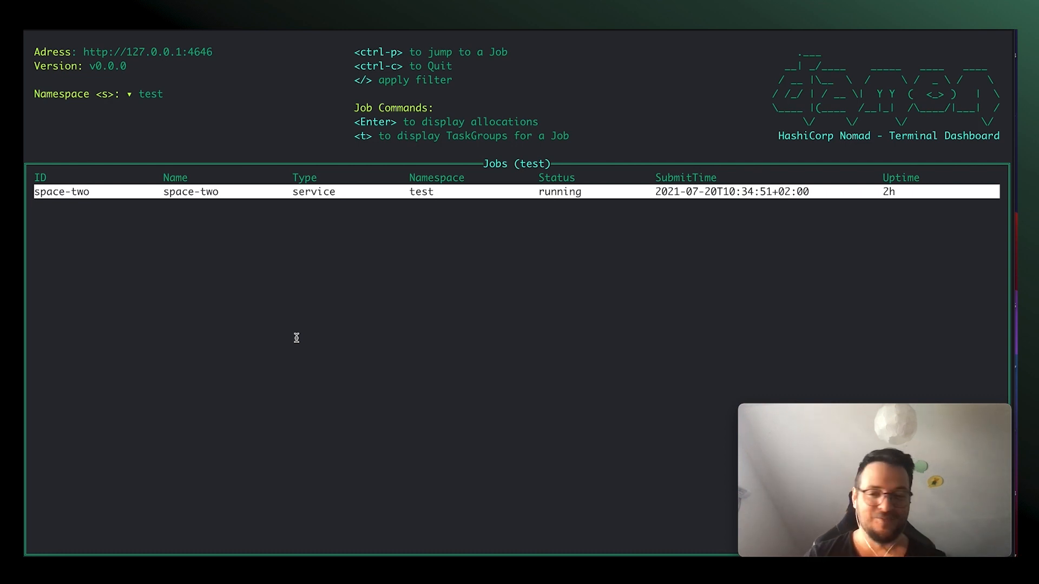
Step: Open the jump-to-job prompt and enter space-two
{"action": "key", "text": "/"}
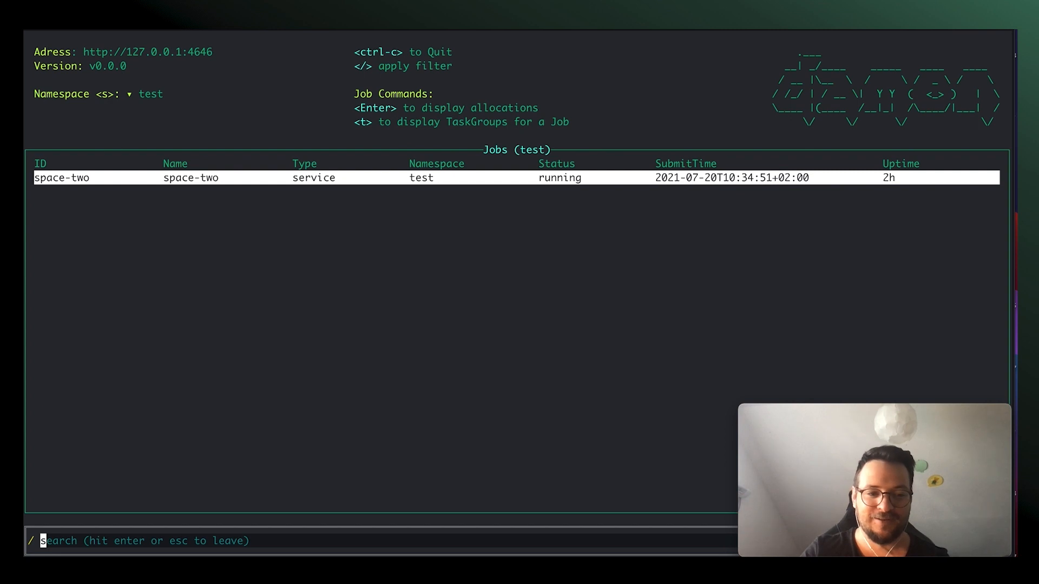
{"action": "type", "text": "jump"}
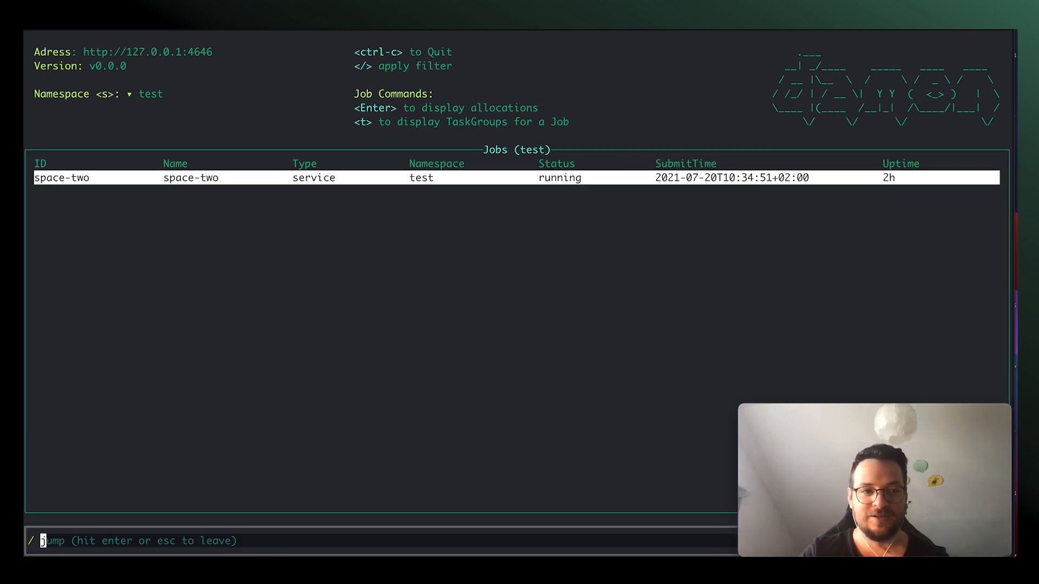
{"action": "type", "text": "space-two"}
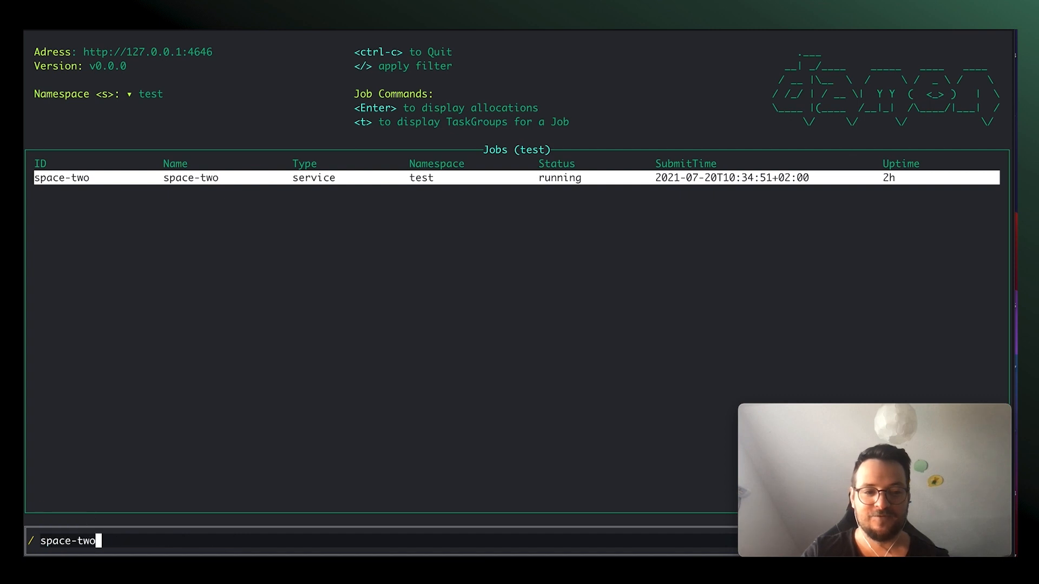